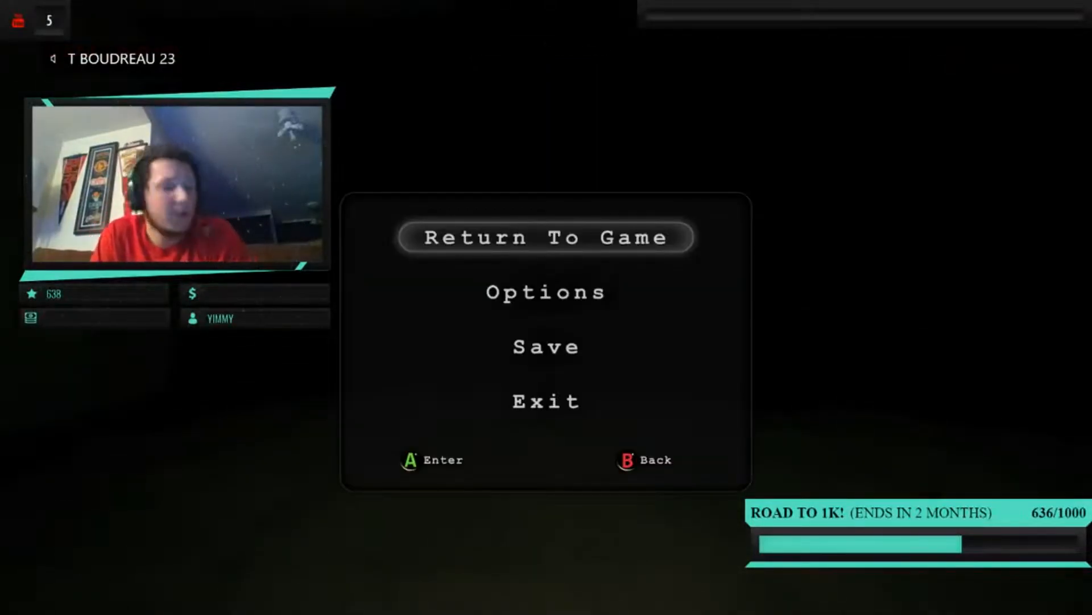
click(545, 237)
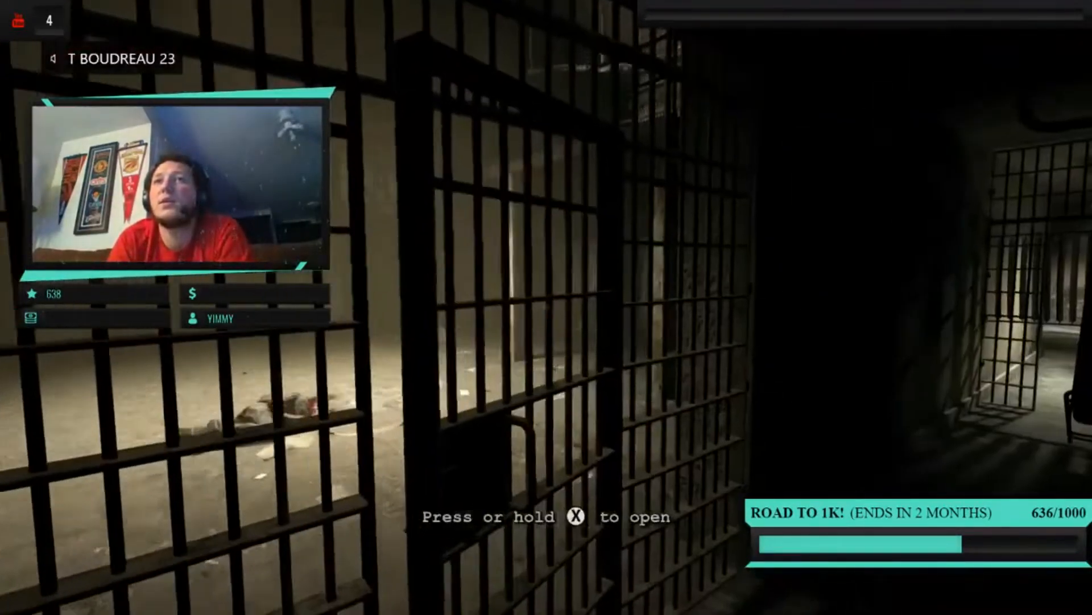
key(Escape)
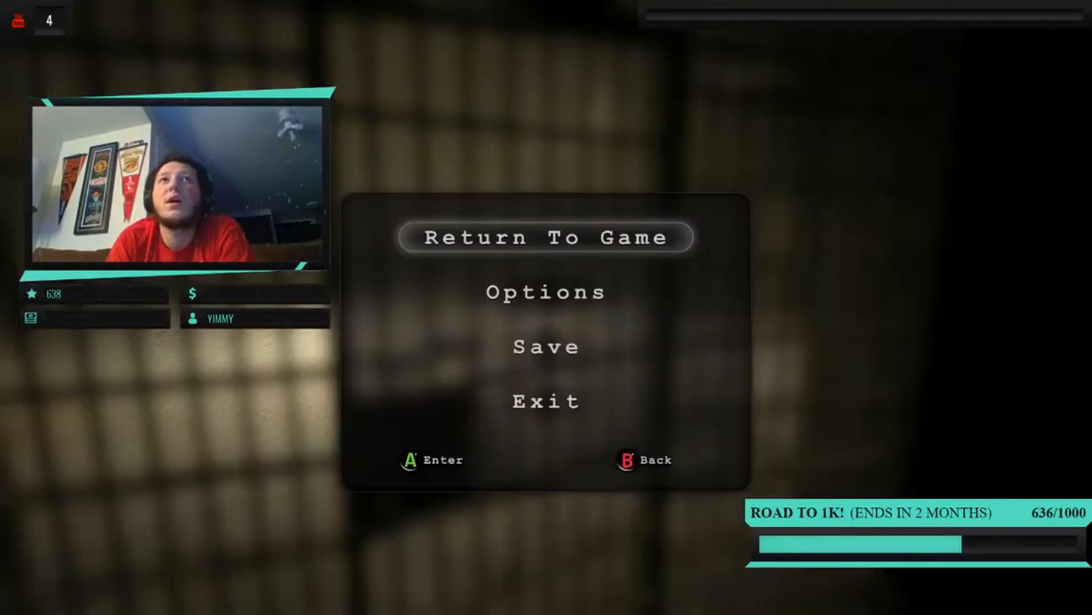
click(546, 237)
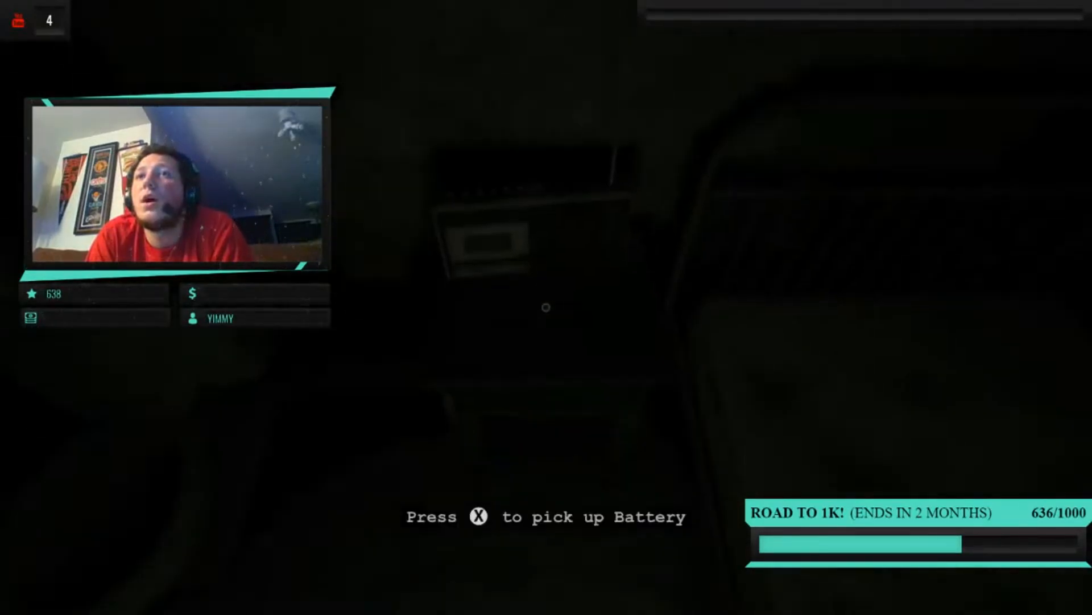
key(x)
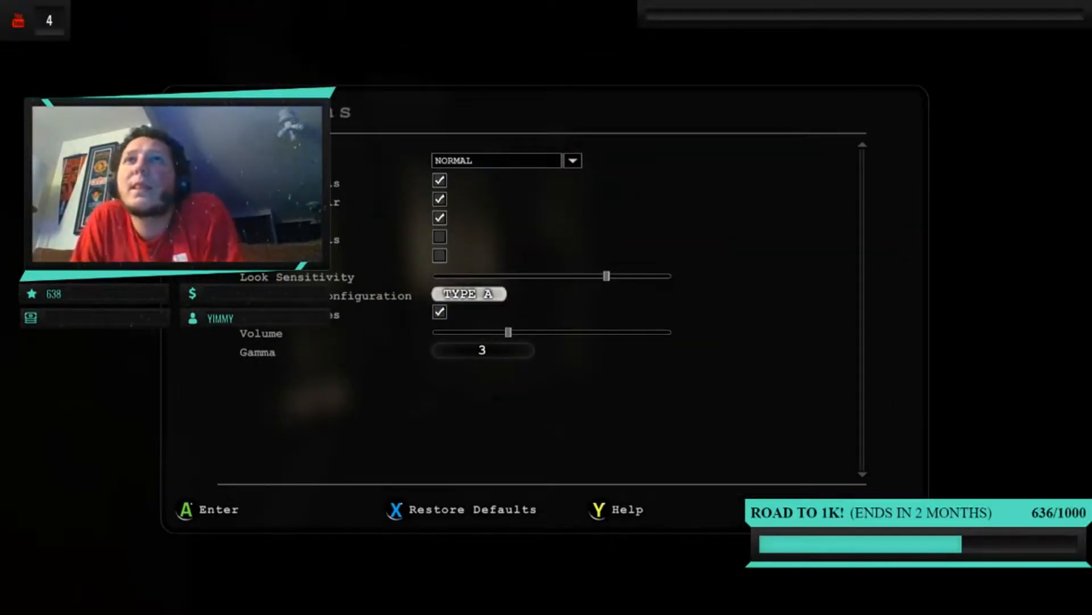
click(467, 294)
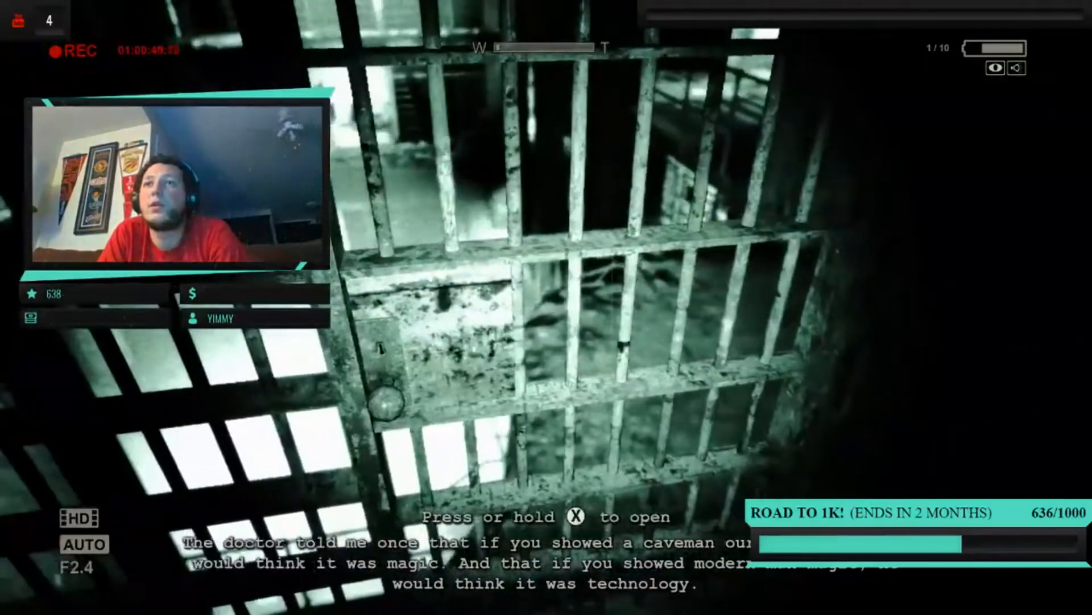
key(x)
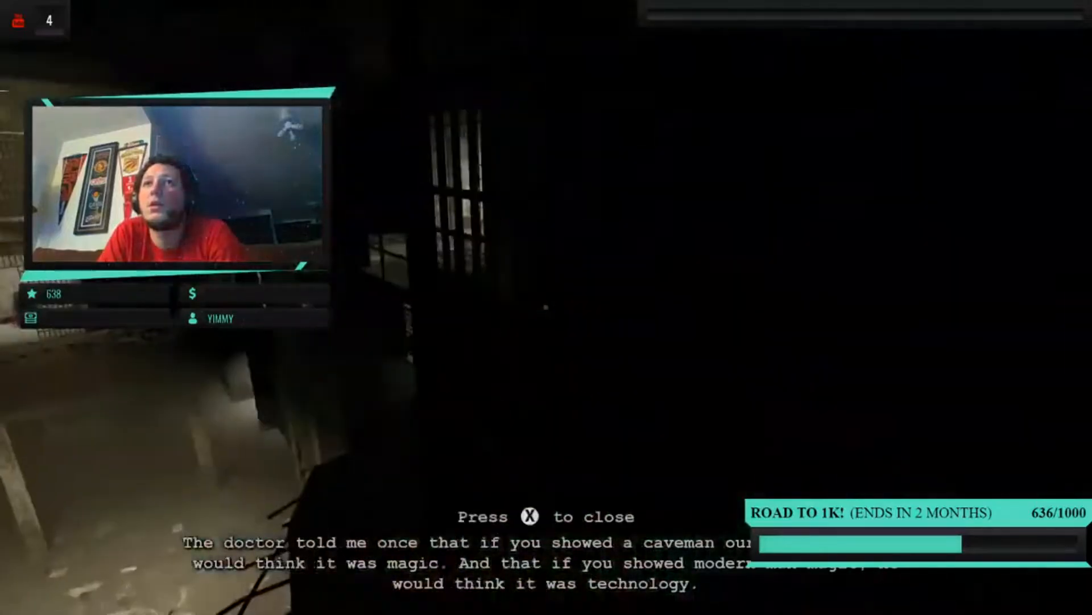